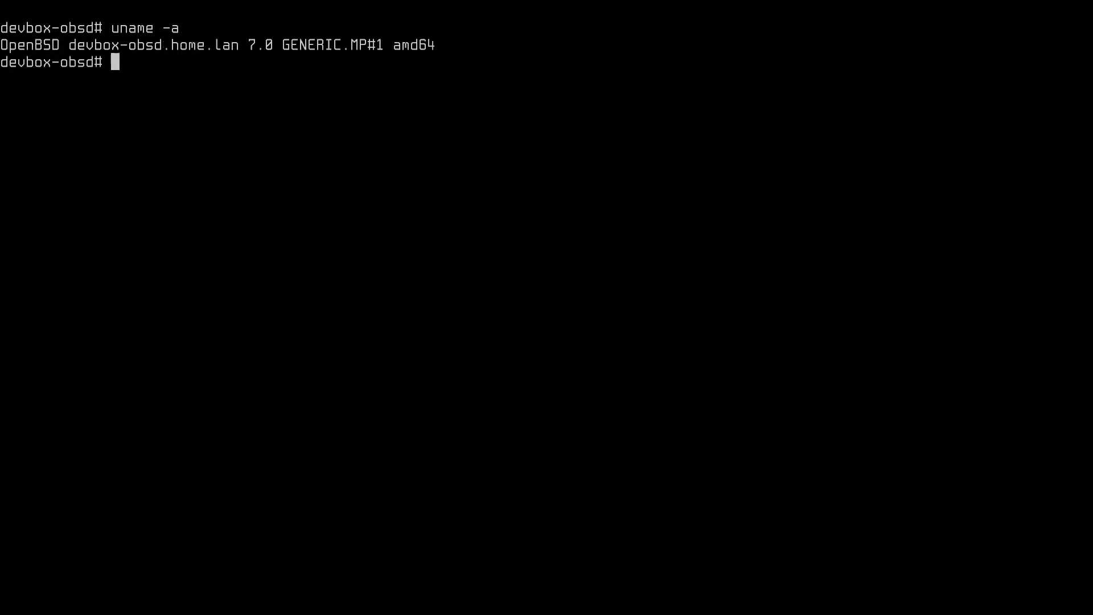
- Run chruby at the bash prompt on OpenBSD 7.0 to check it is installed
text(chruby)
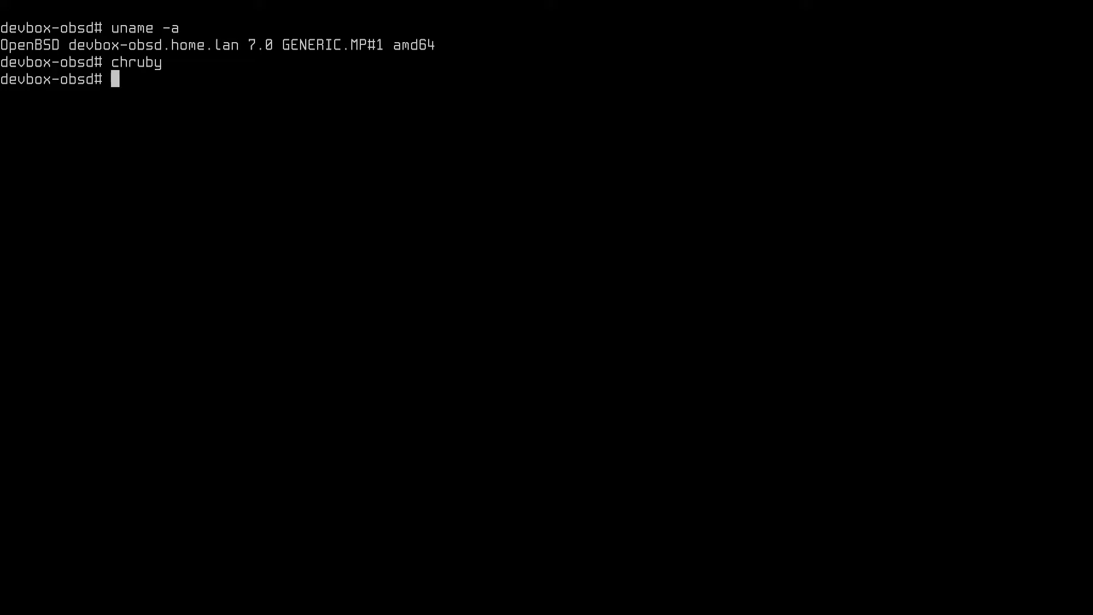
- Display ~/.bashrc with cat and list installed packages with pkg_info
text(cat ~/.bashrc)
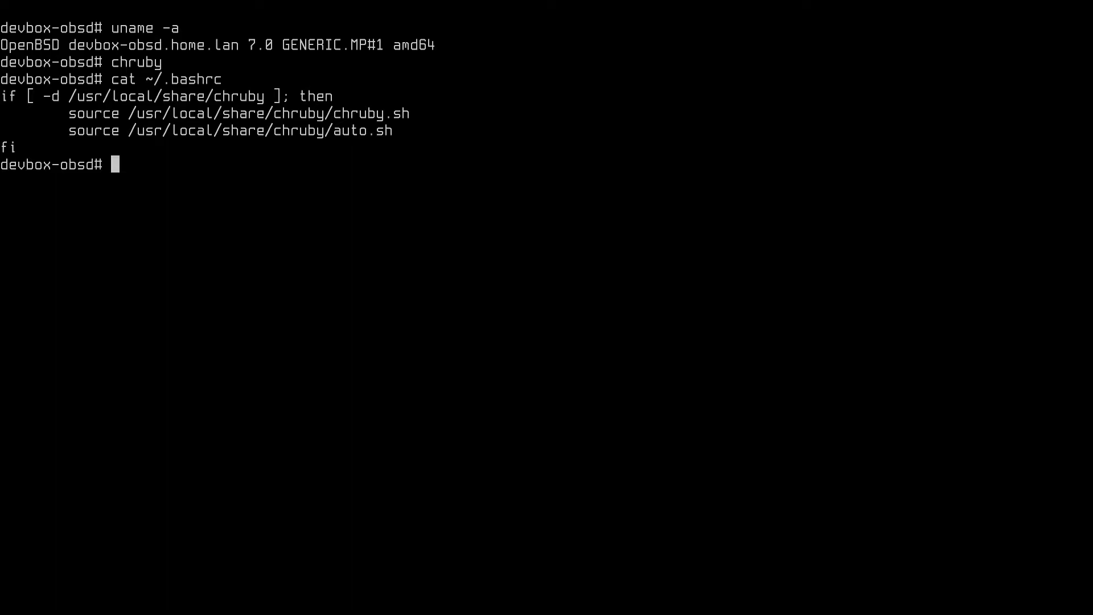
text(pkg_inf)
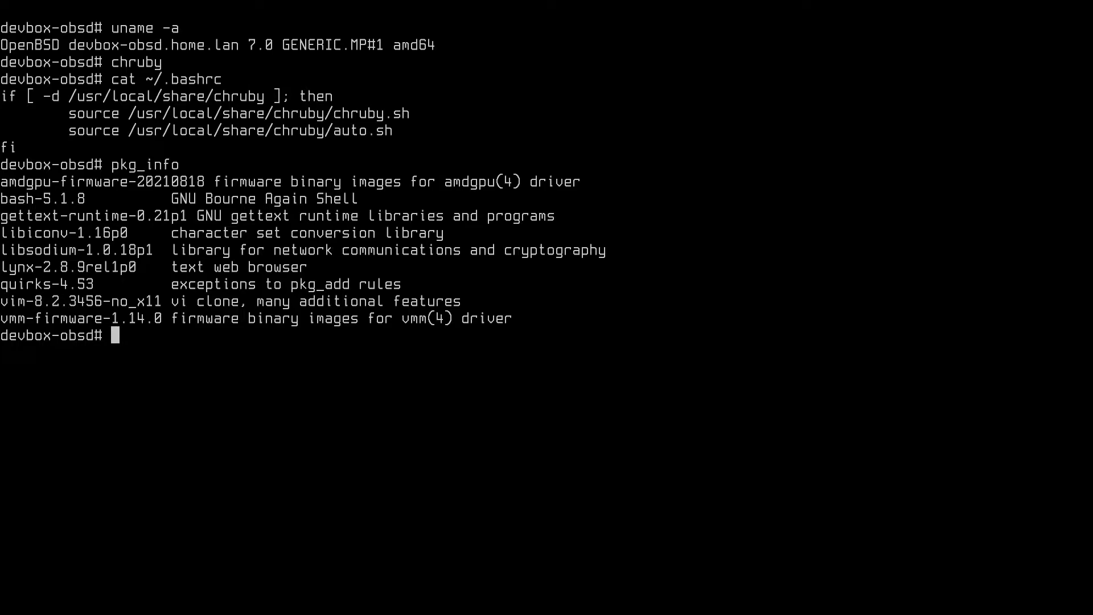
- Confirm LibreSSL 3.4.1, then doas pkg_add readline, libyaml, gdbm and libffi
text(openssl version)
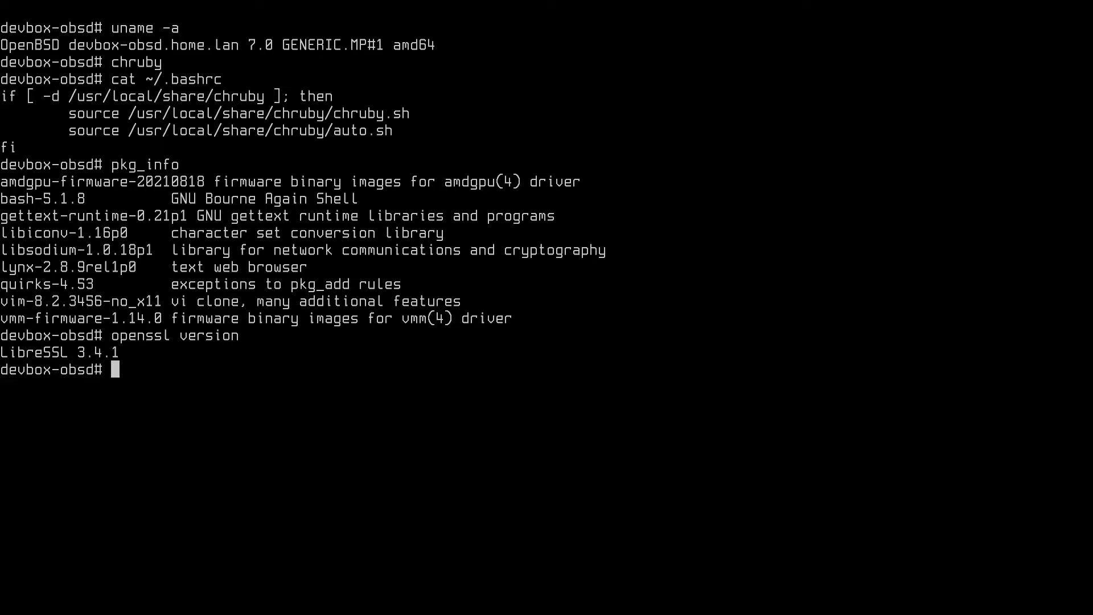
text(doas)
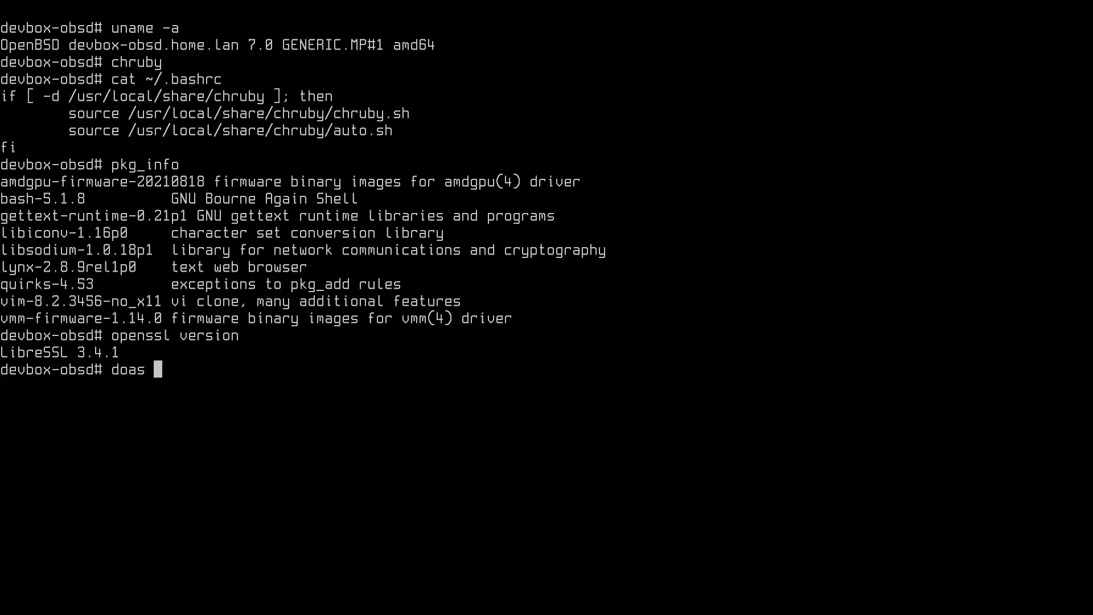
text(pkg_add)
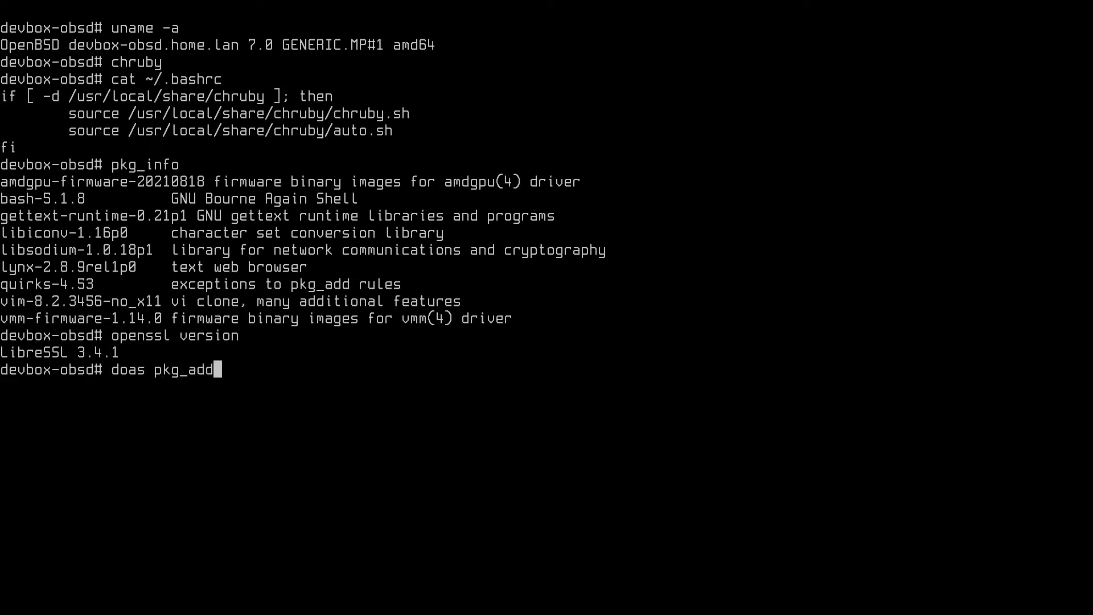
text(readline lib)
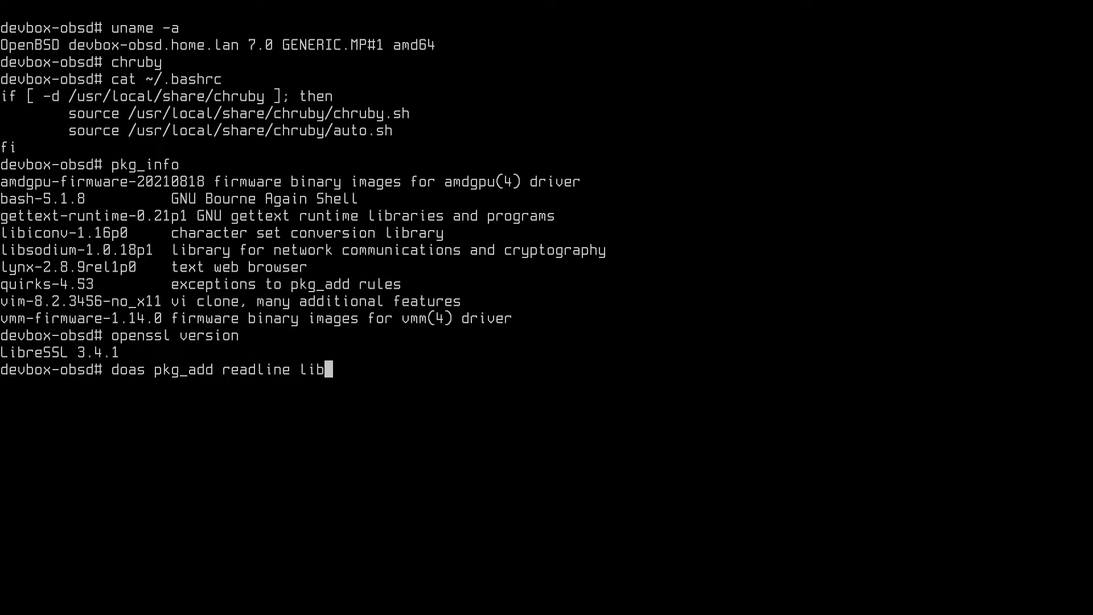
text(yaml gdbm li)
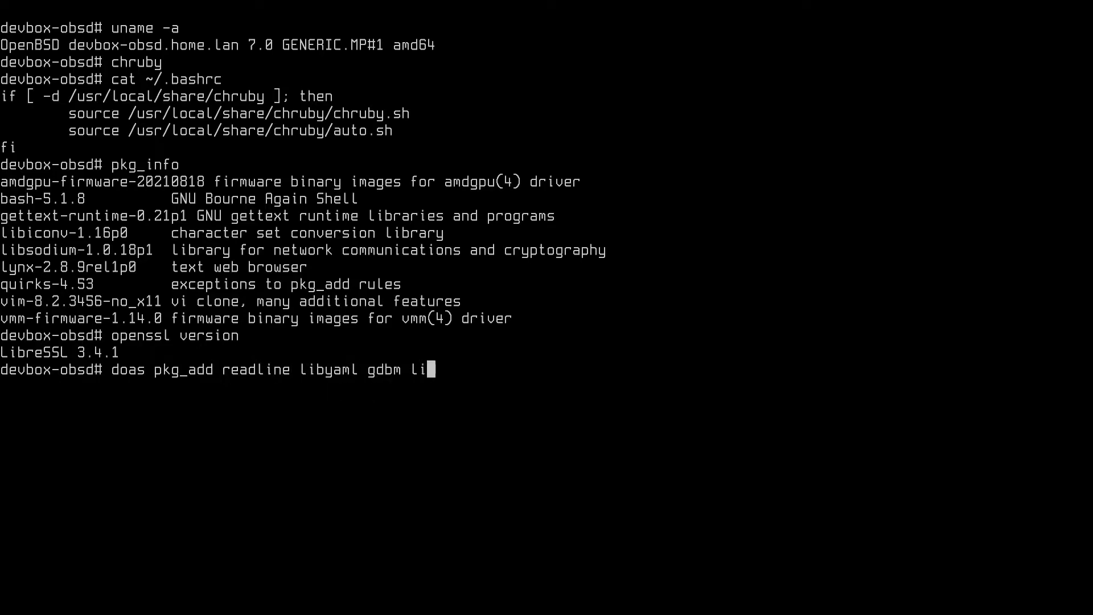
text(bffi)
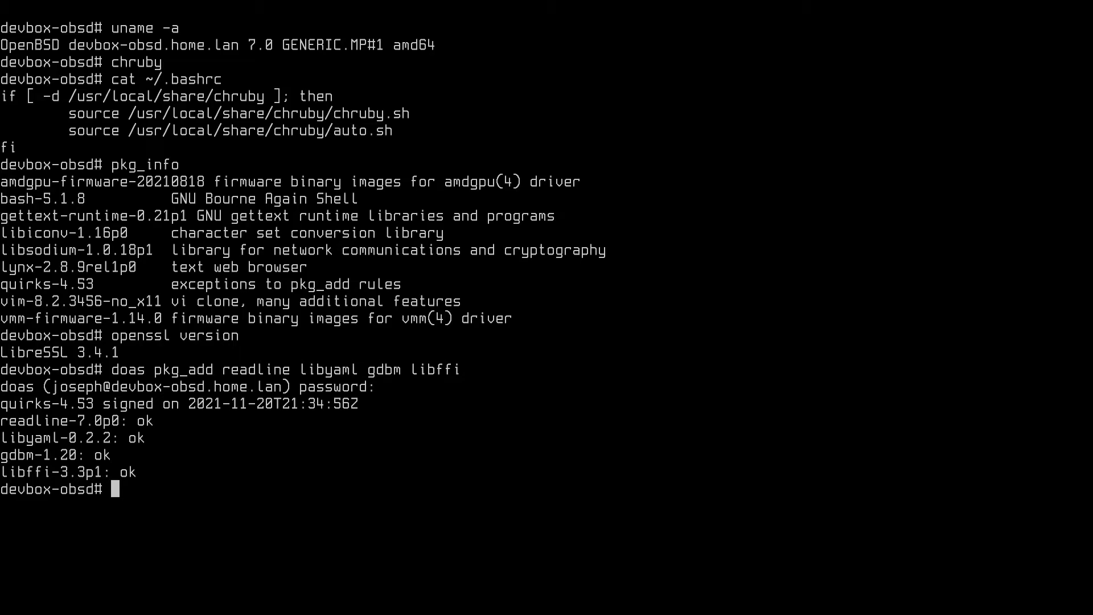
- List /usr/bin/openssl and the readline, libyaml, gdbm and libffi libraries in /usr/local/lib
text(ls /usr/bin/openss)
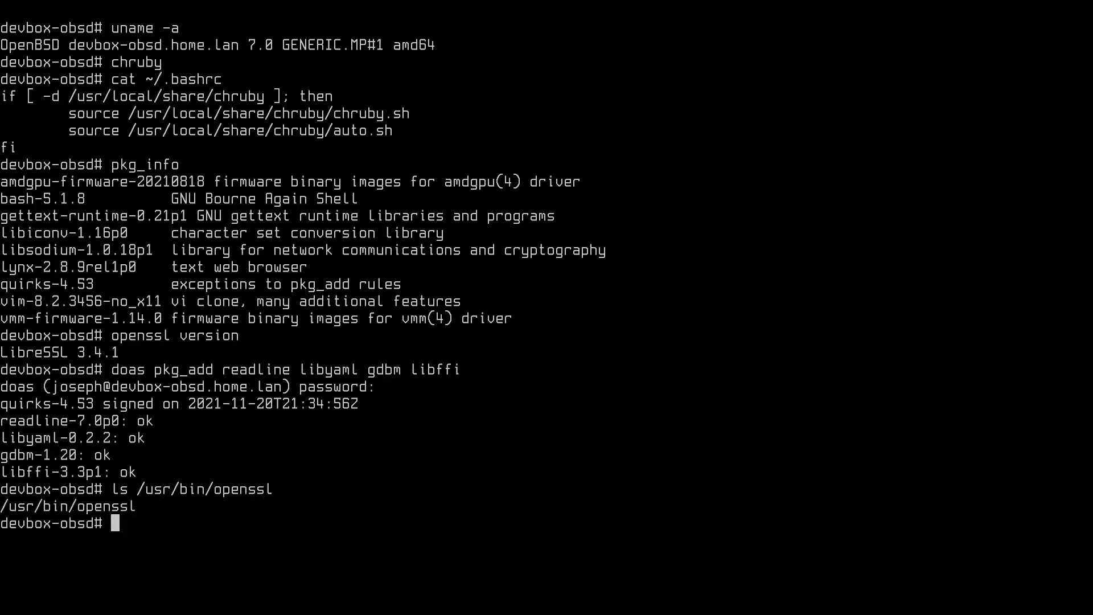
text(ls/ u)
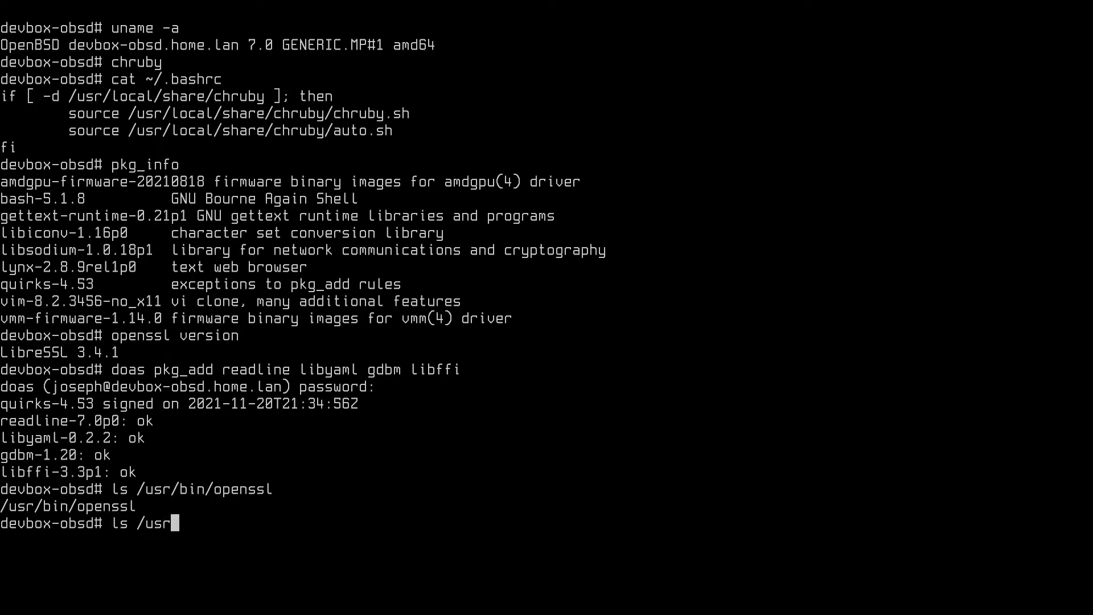
text(local/lib)
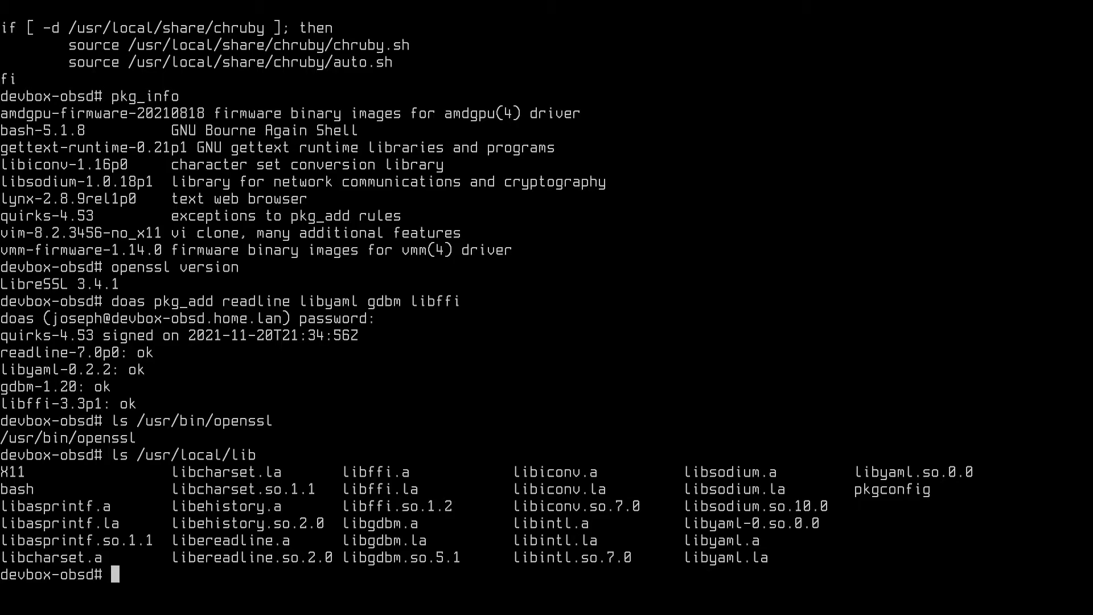
text(lynx https://)
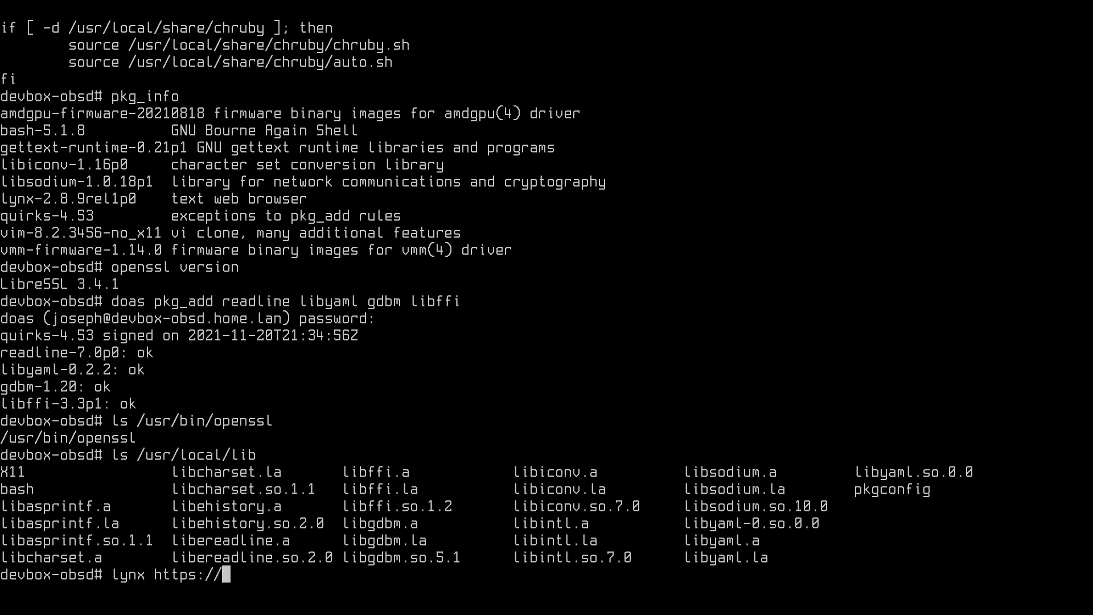
- Save ruby-3.0.2.tar.gz from ruby-lang.org's Downloads page in Lynx, then quit
text(www.ruby-la)
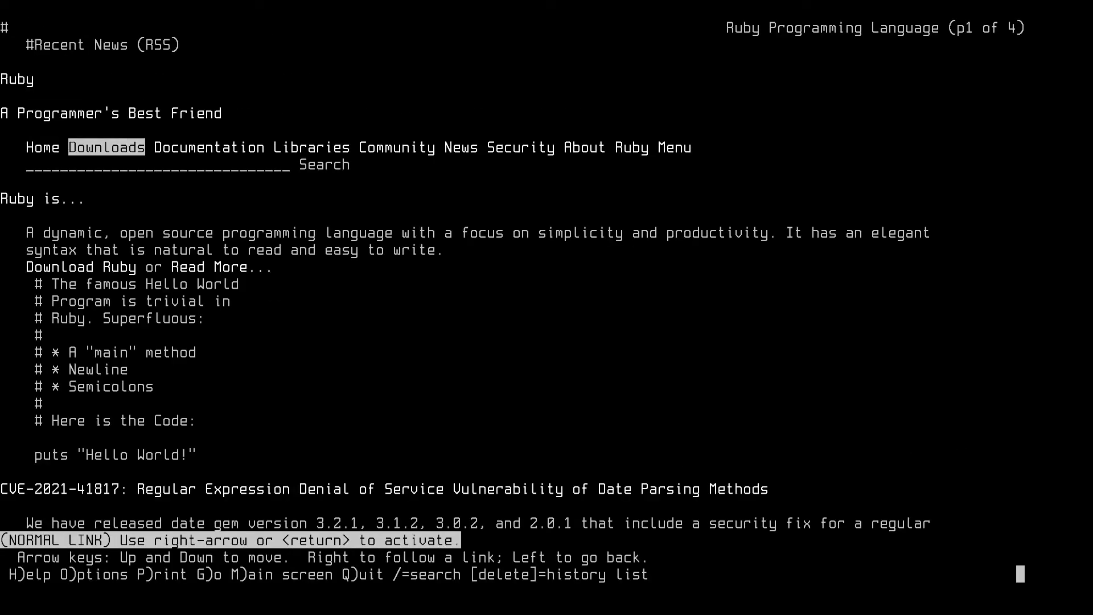
click(106, 146)
text(St)
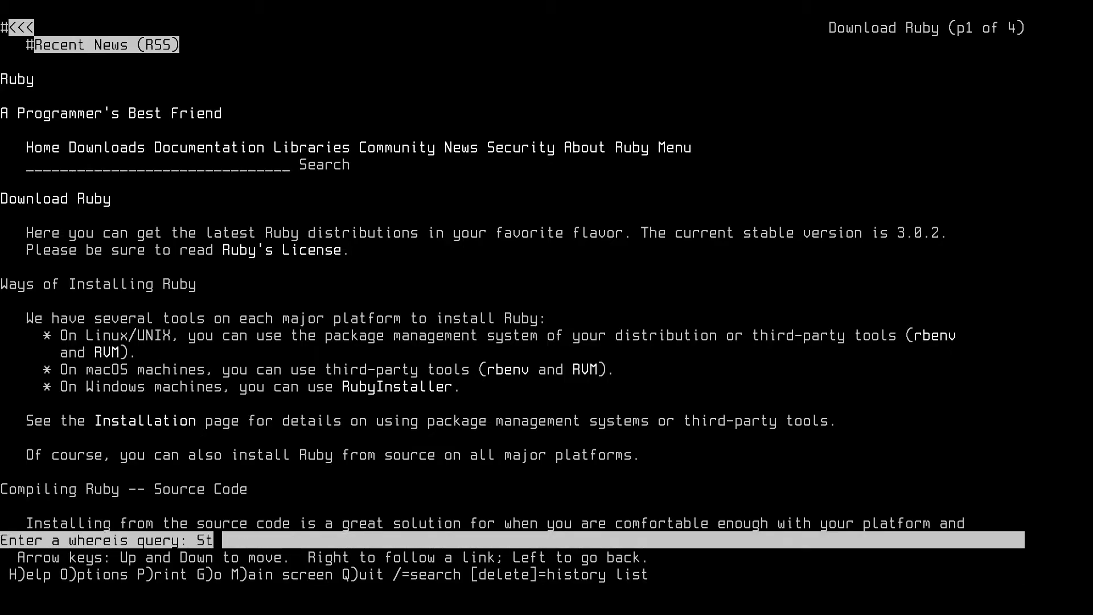
key(space)
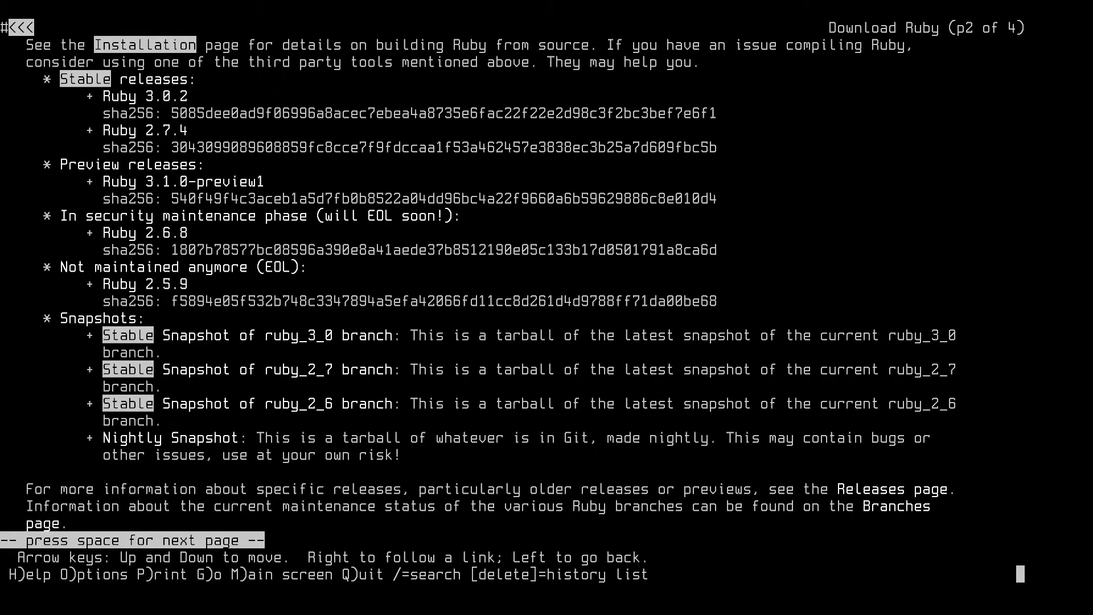
key(Down)
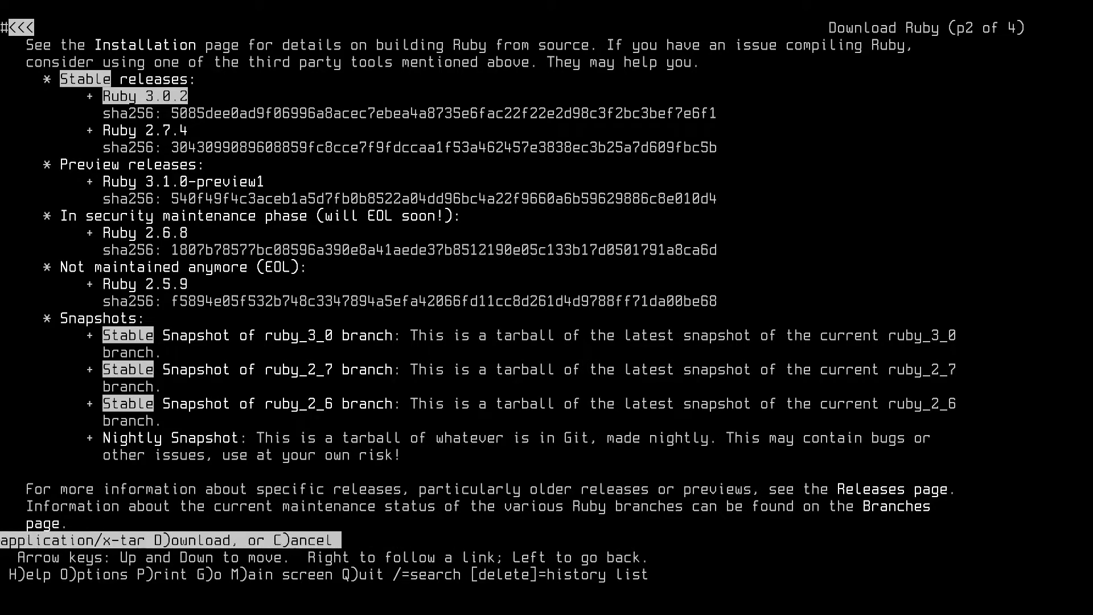
key(D)
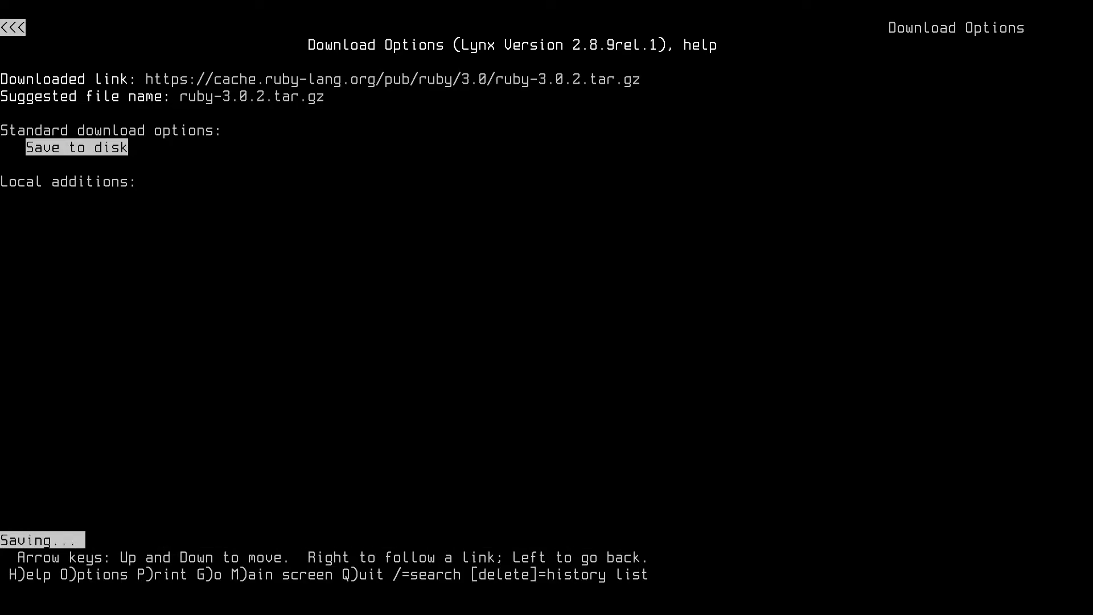
key(q)
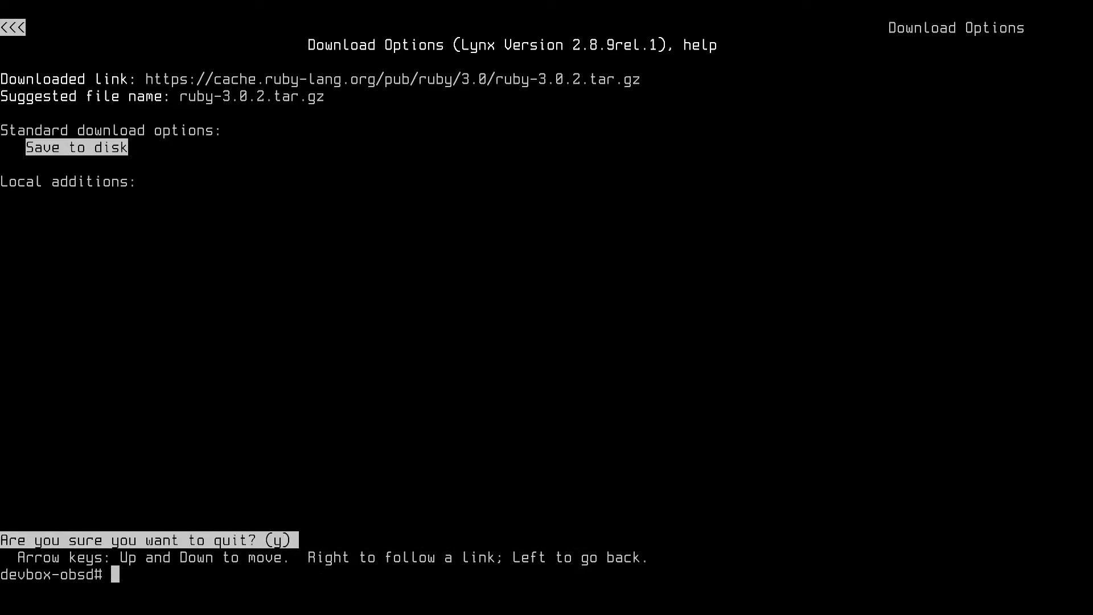
text(clear)
text(tar z)
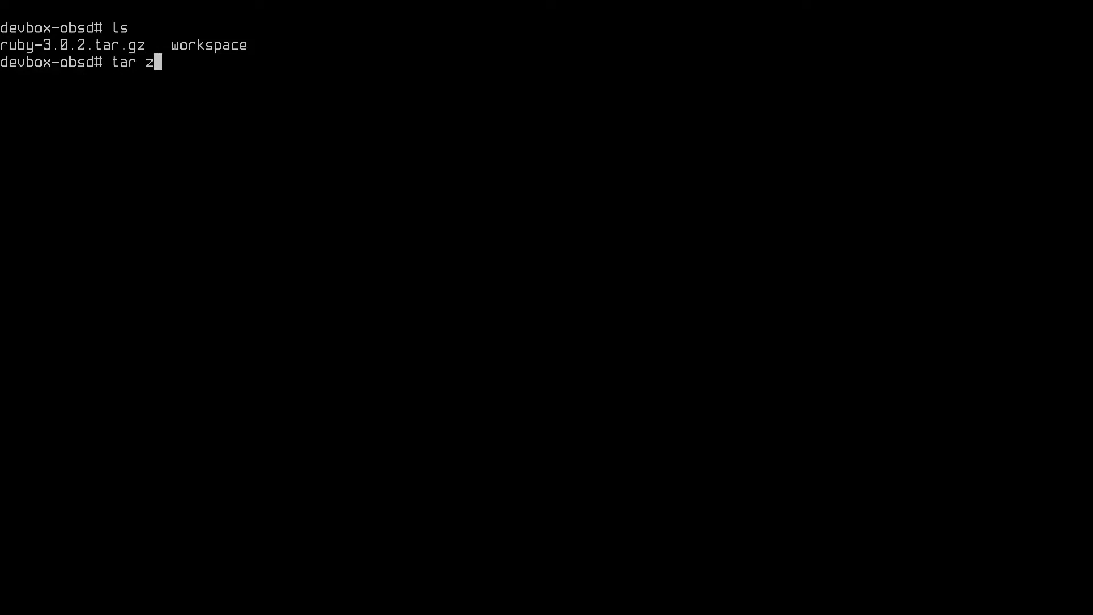
- Extract ruby-3.0.2.tar.gz with tar zxvf and cd into ruby-3.0.2
text(xvf)
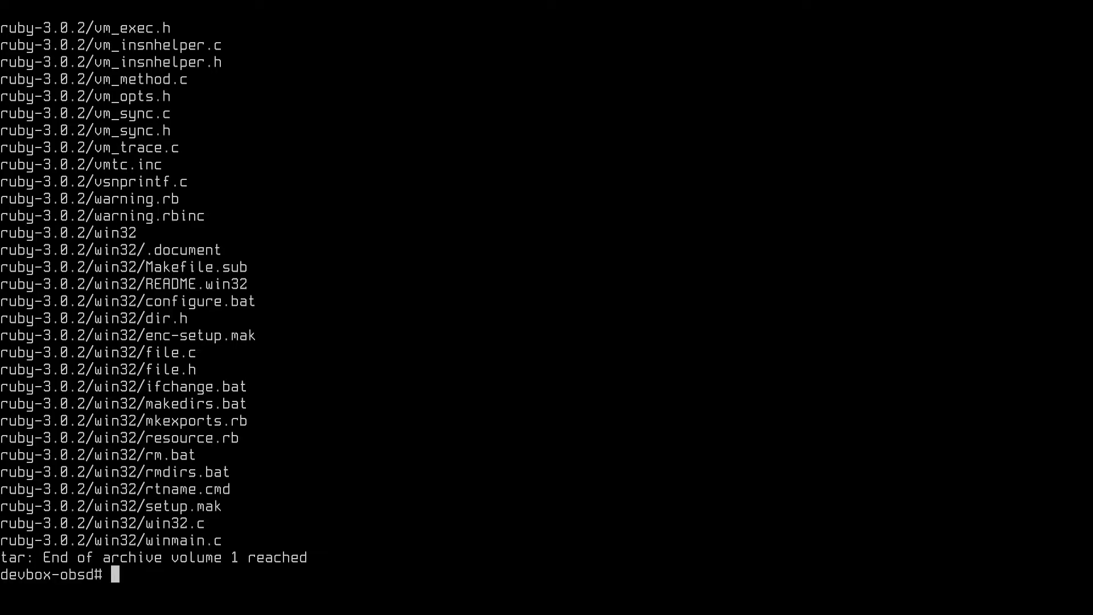
text(cd ruby-3.0.2)
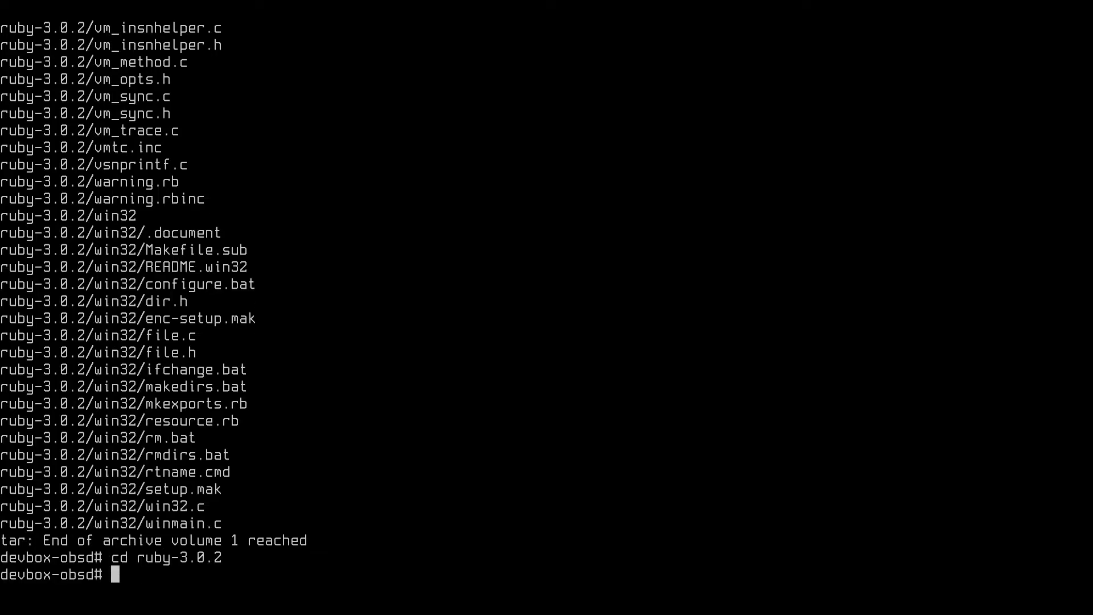
- Run ./configure with prefix ~/.rubies/ruby-3.0.2 and opt-dir /usr/bin/openssl:/usr/local/lib
text(./configure)
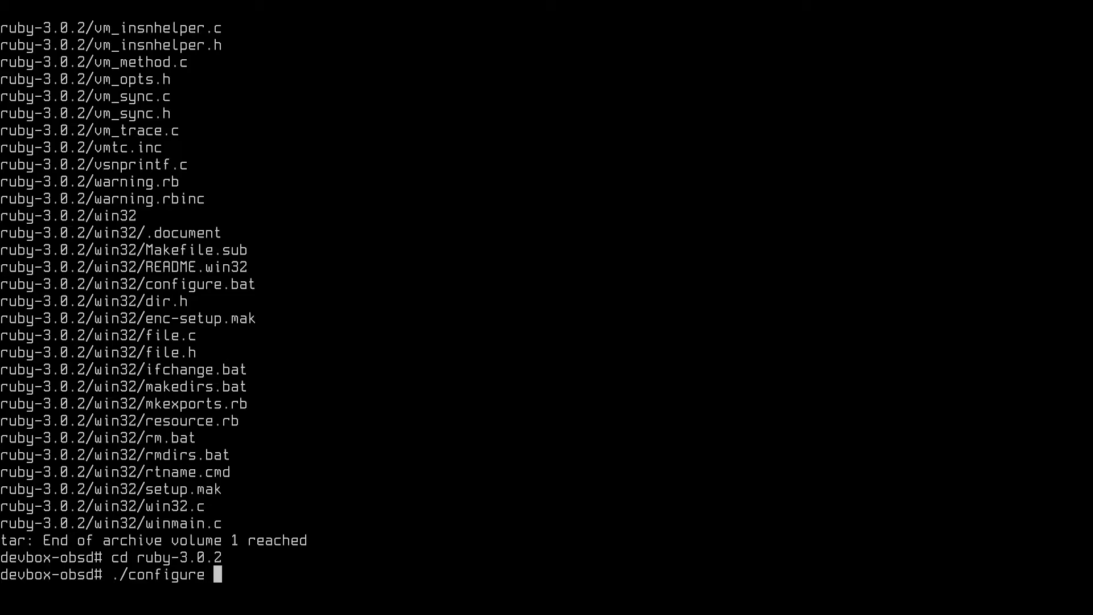
text(--prefix)
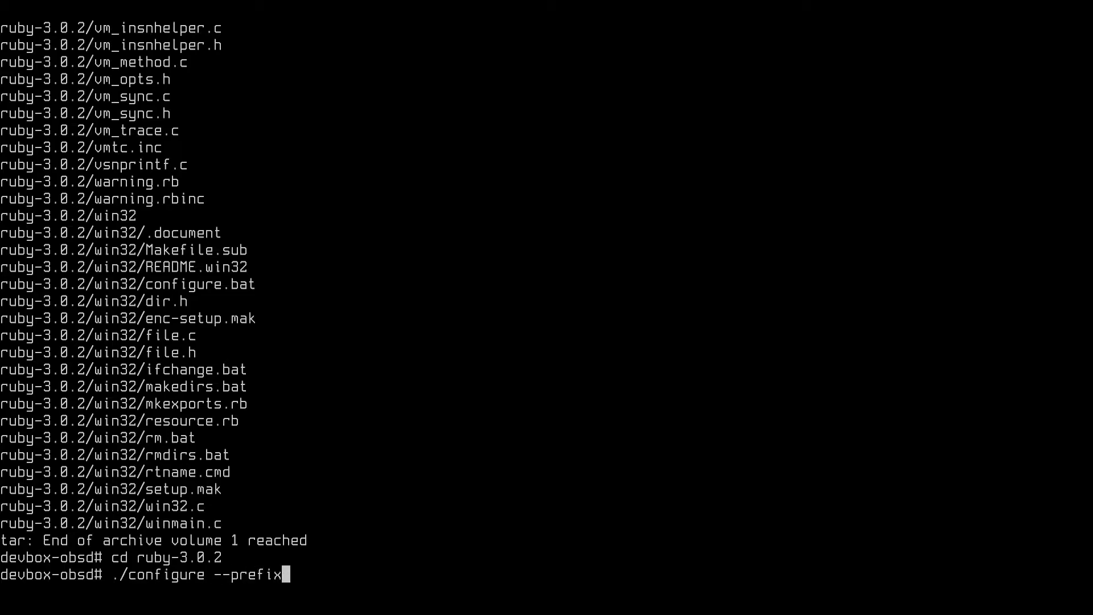
text(=/home/joseph)
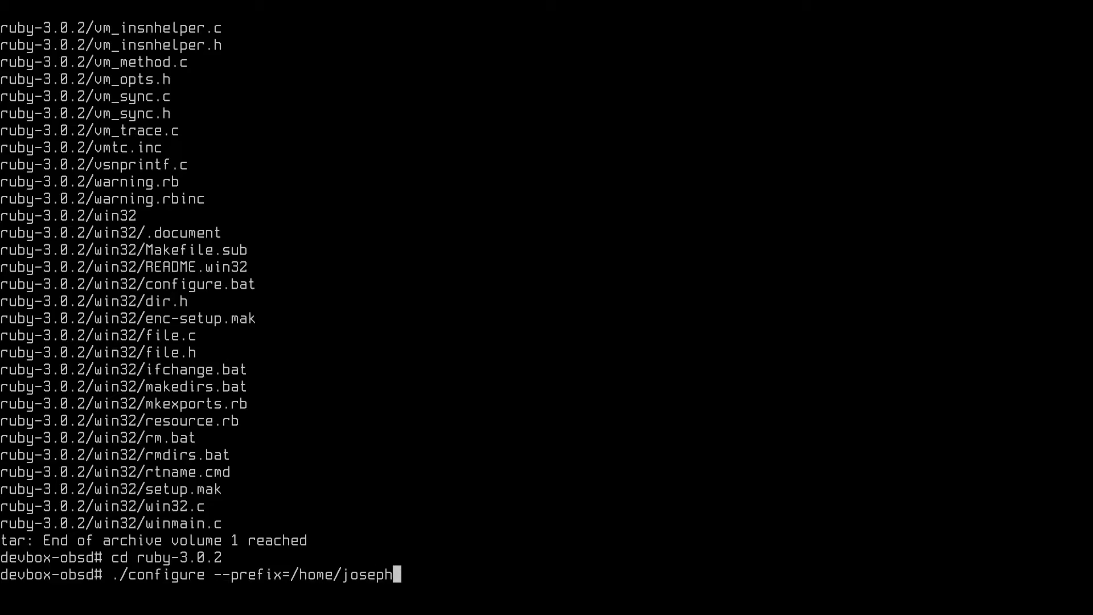
text(/.rubies/)
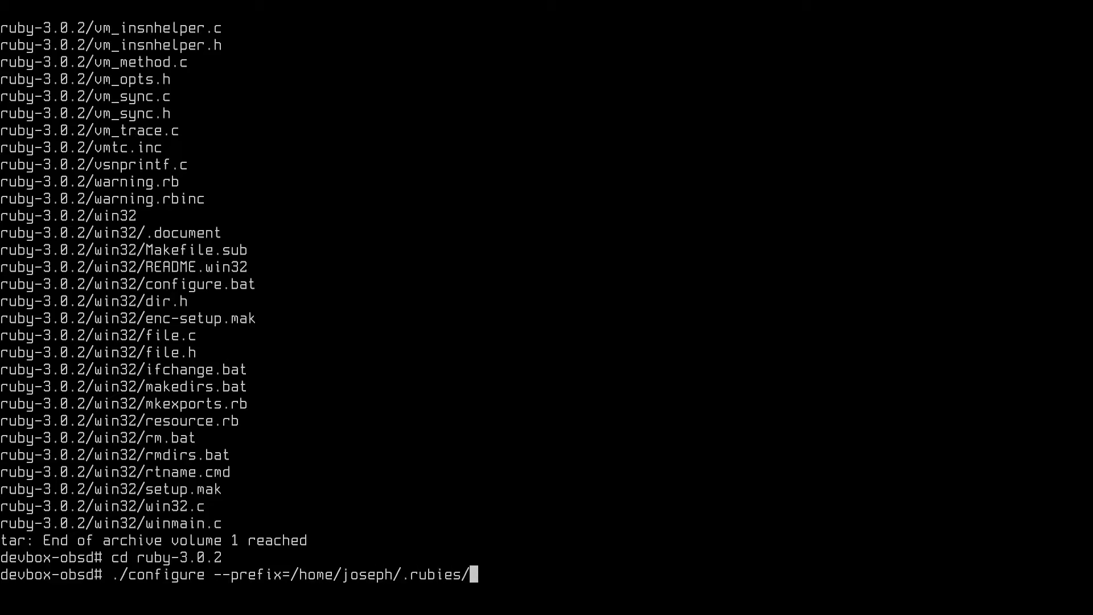
text(ruby-3.0.2)
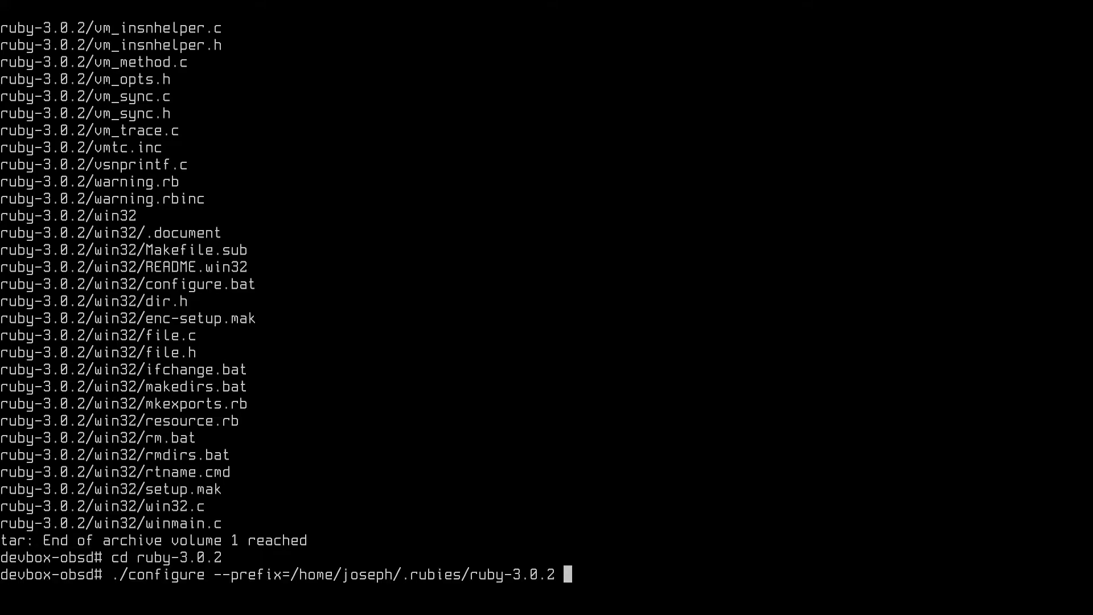
text(--with-)
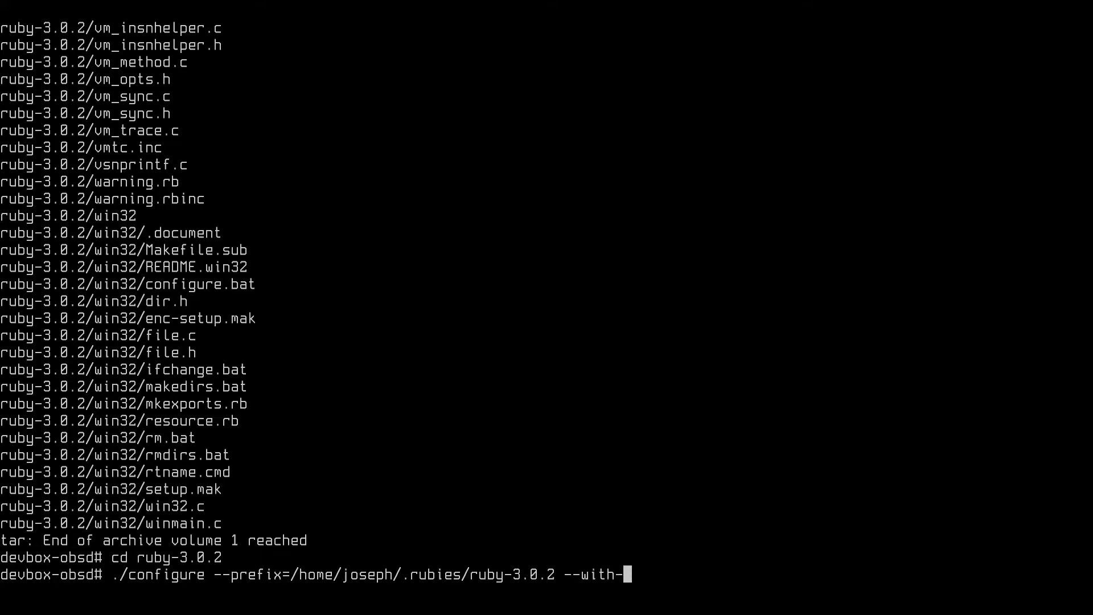
text(opt-dir=)
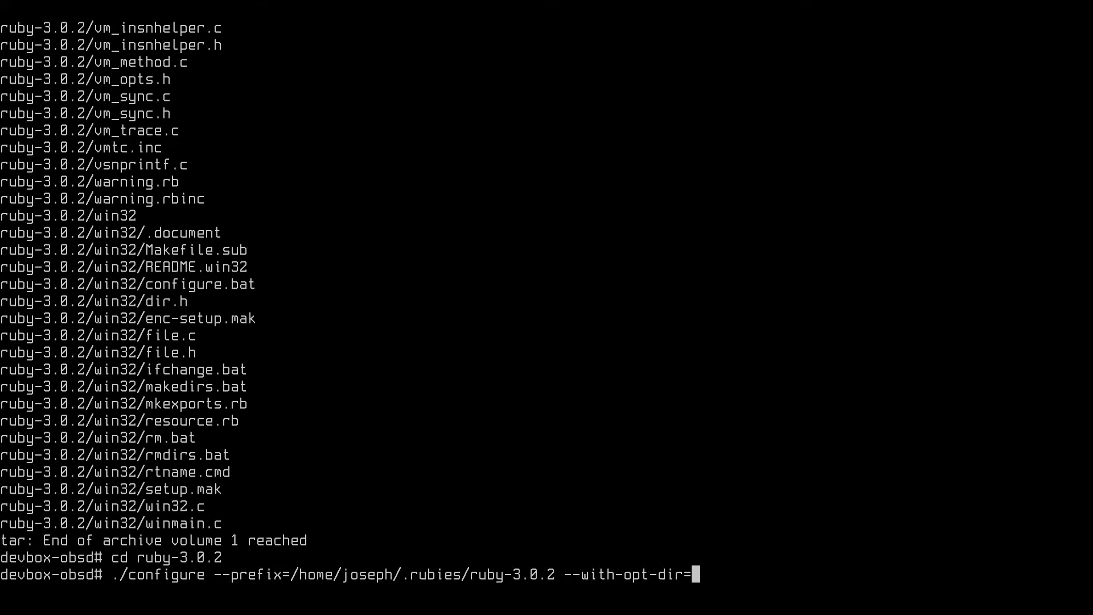
text(/usr/bin/ope)
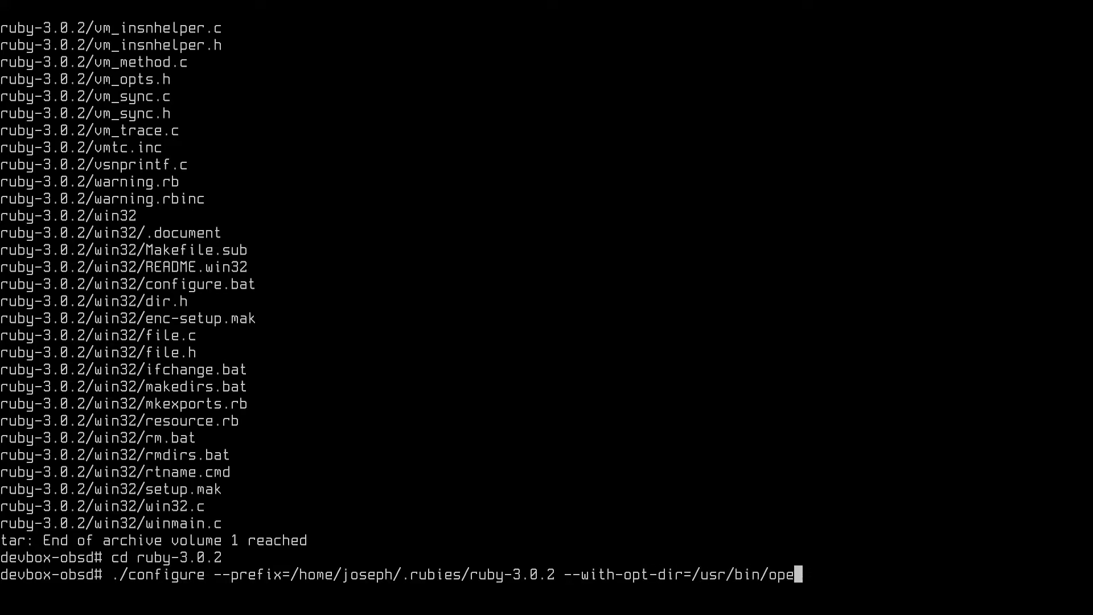
text(nssl:/)
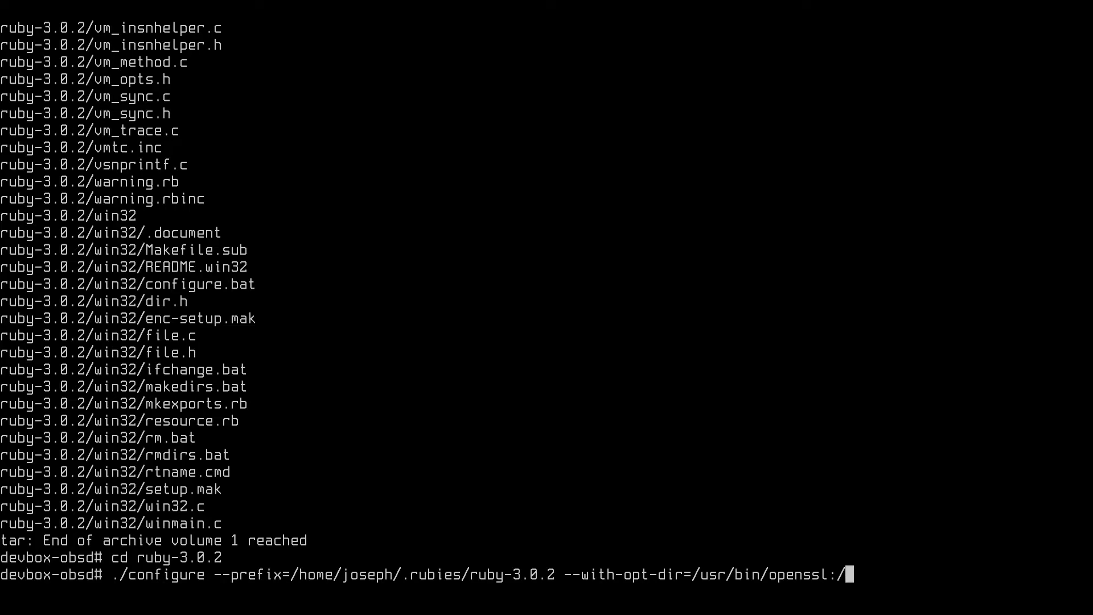
text(usr/local/lib)
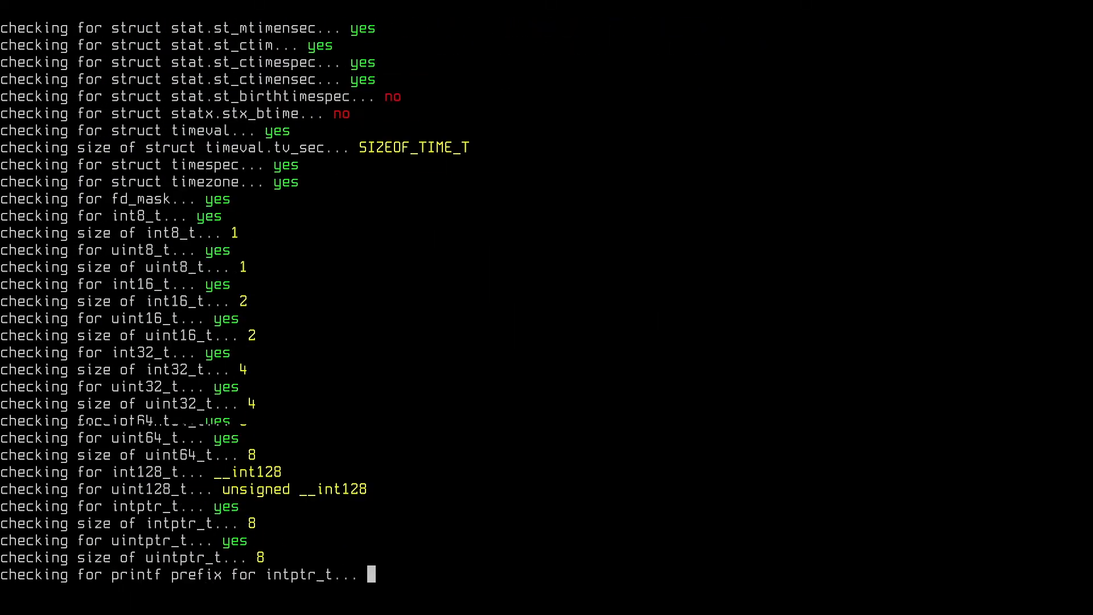
scroll(down, 3)
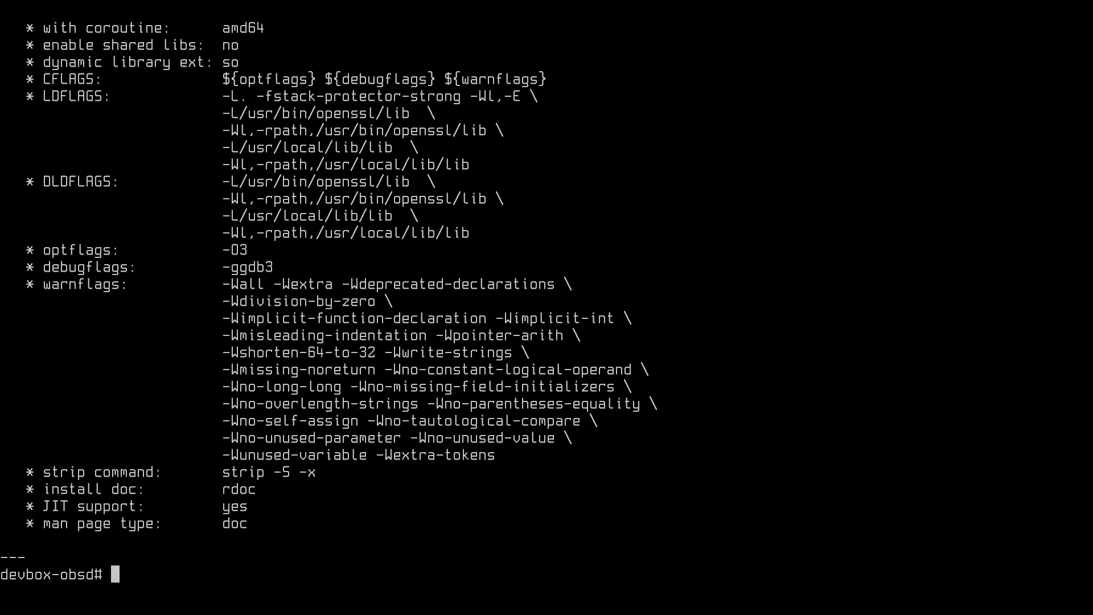
- Run make && make install for Ruby 3.0.2, then cd back home
text(make)
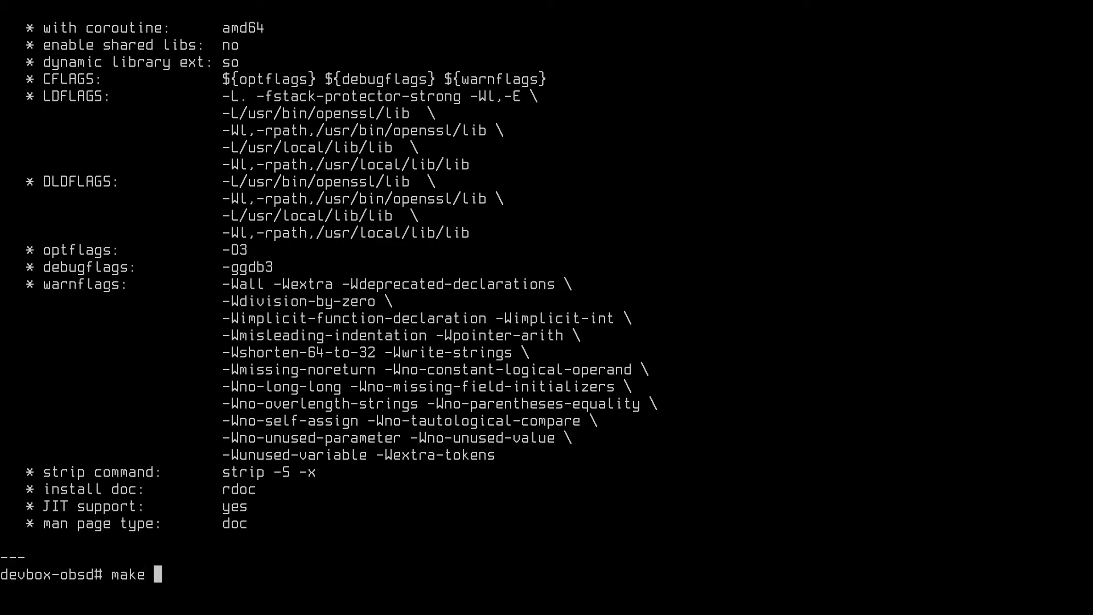
text(&& make inst)
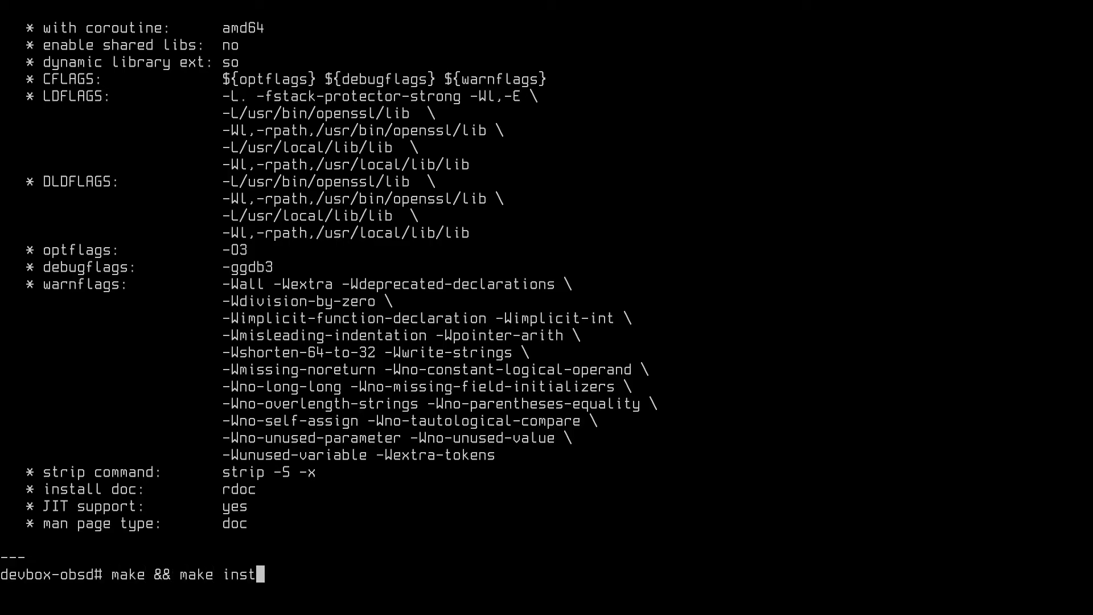
text(all)
text(cd ~)
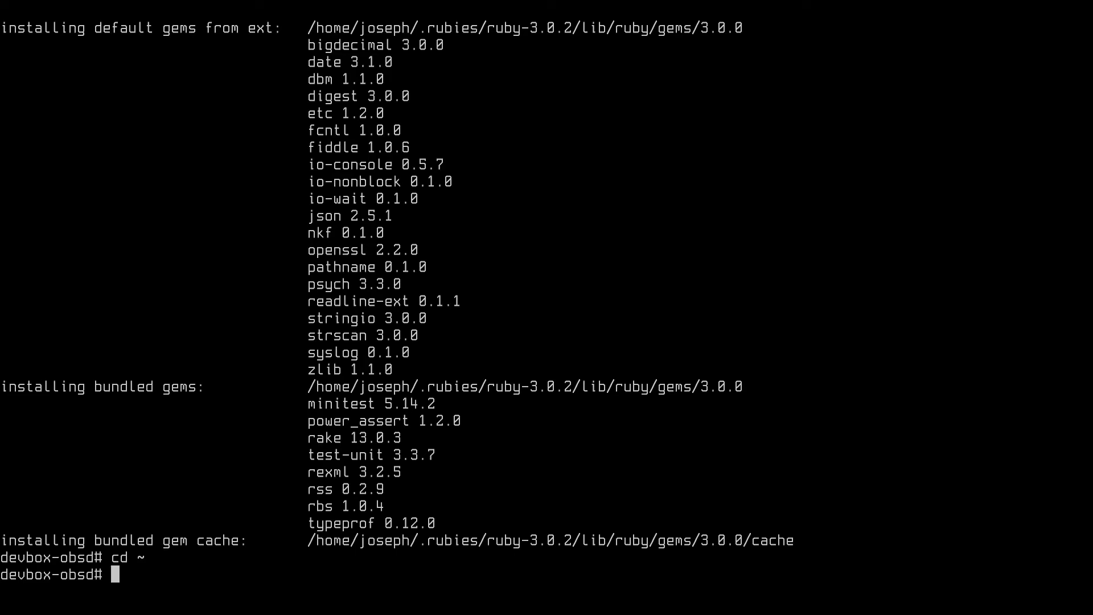
text(.)
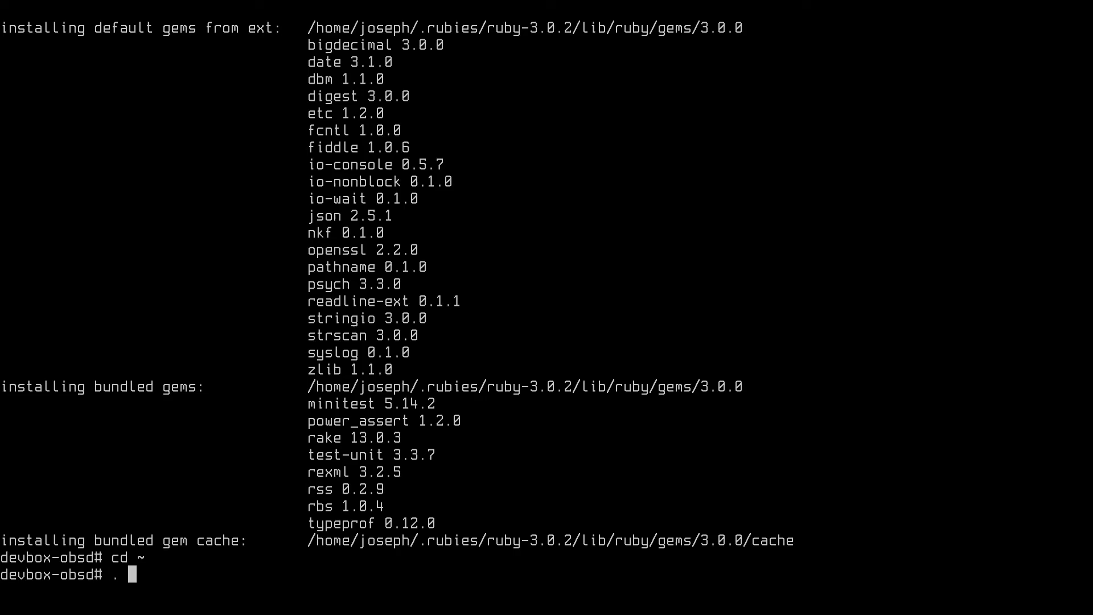
- Reload ~/.bashrc, switch to ruby-3.0.2 with chruby, and confirm version 3.0.2p107
text(~/.bashr)
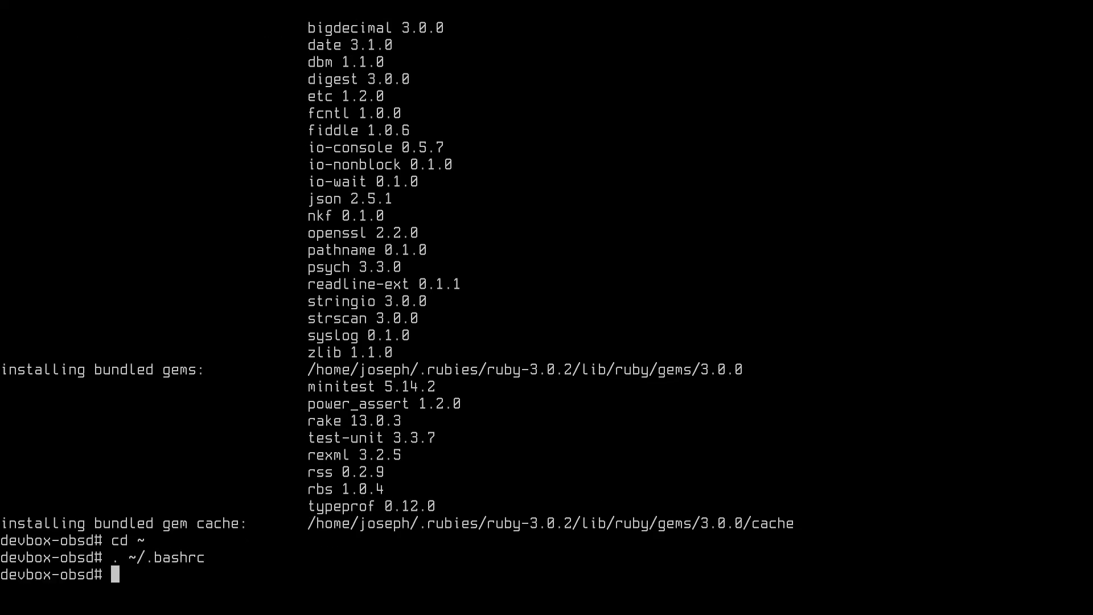
text(c)
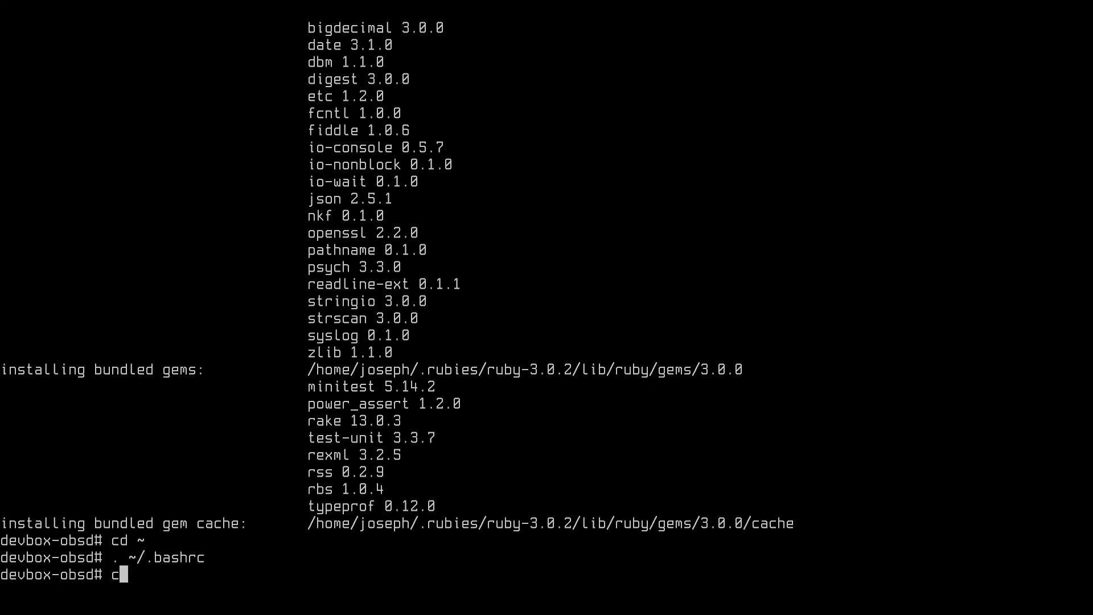
text(hruby)
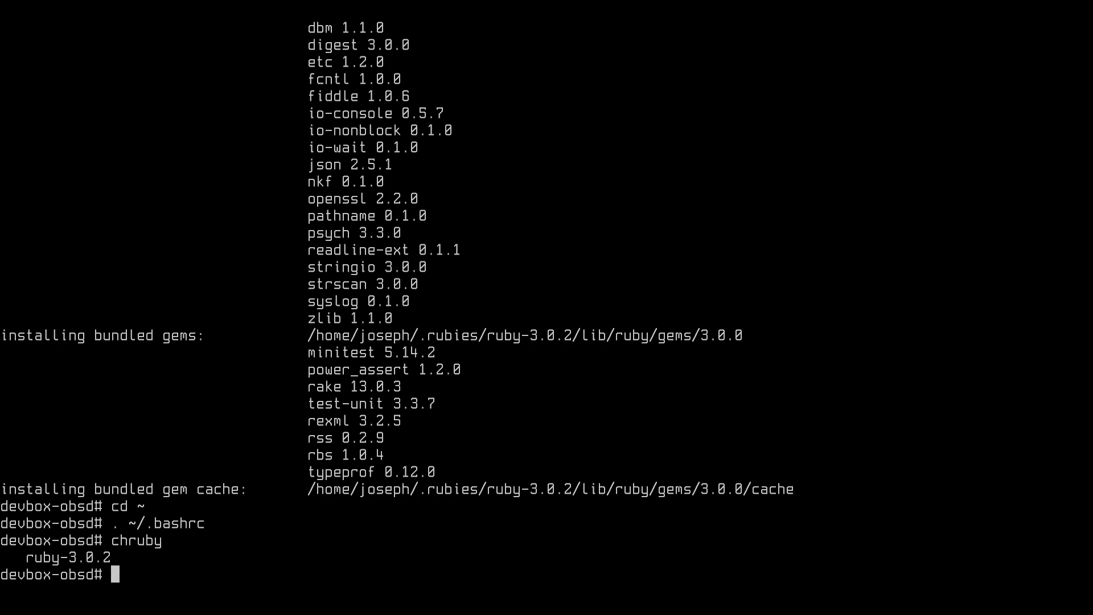
text(chruby)
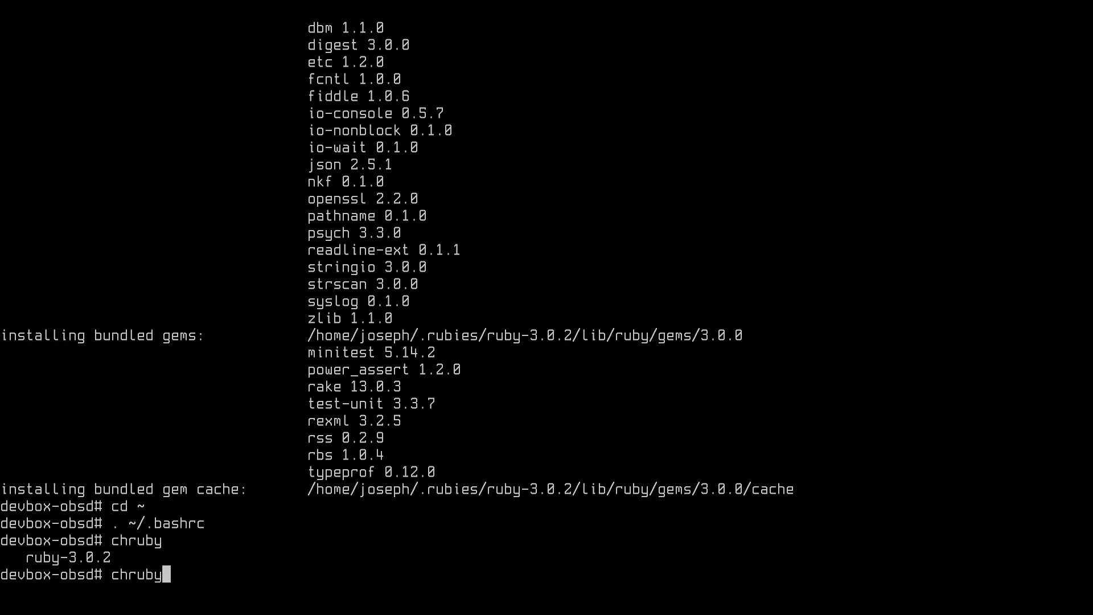
text(ruby-3)
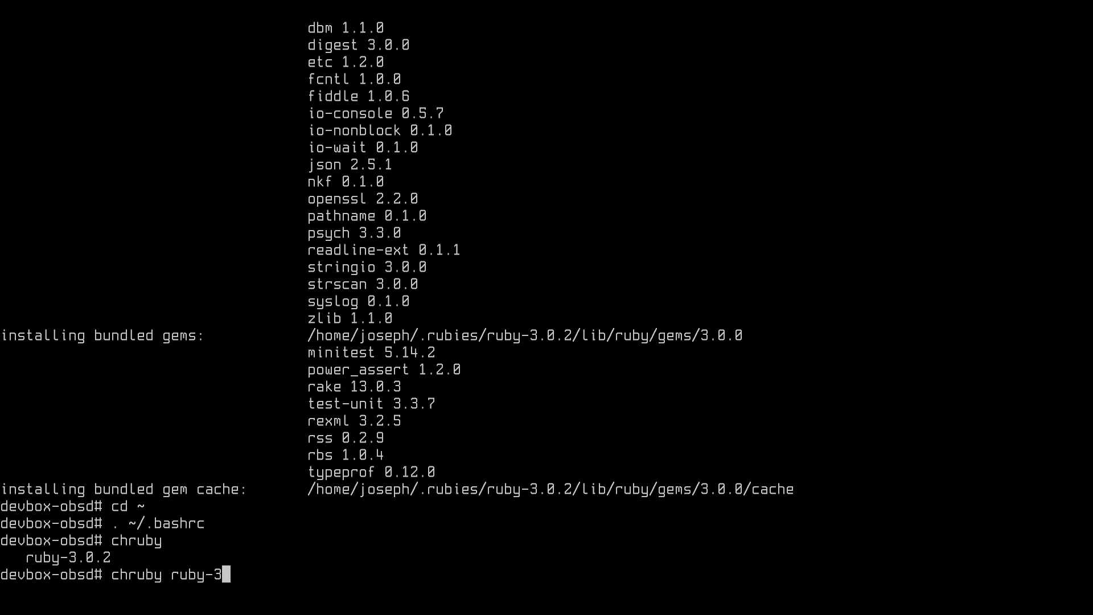
text(.0.2)
text(ruby --version)
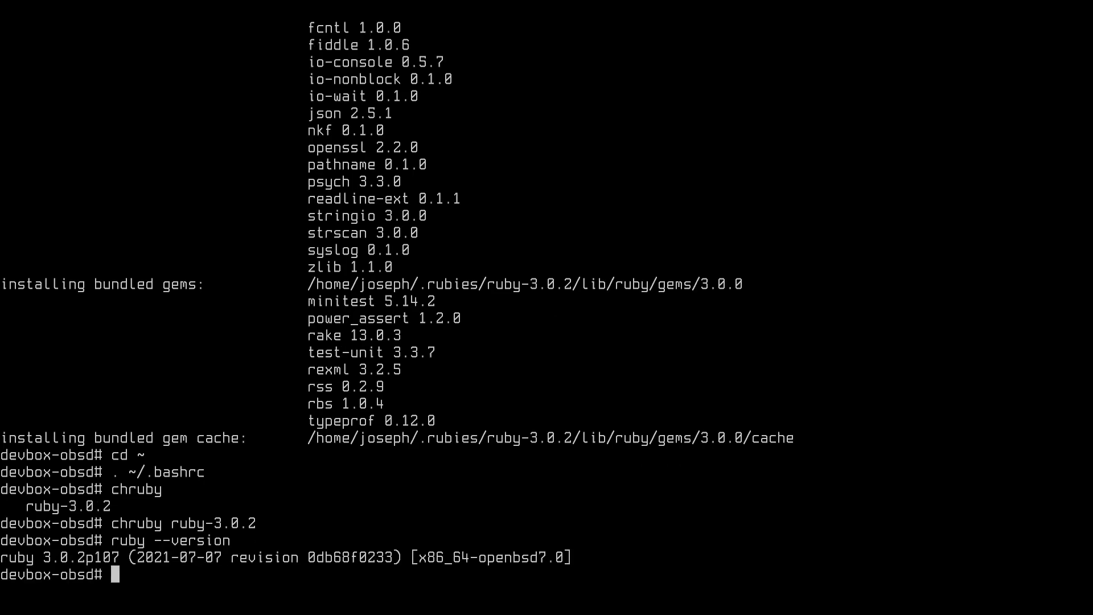
text(vim test.rb)
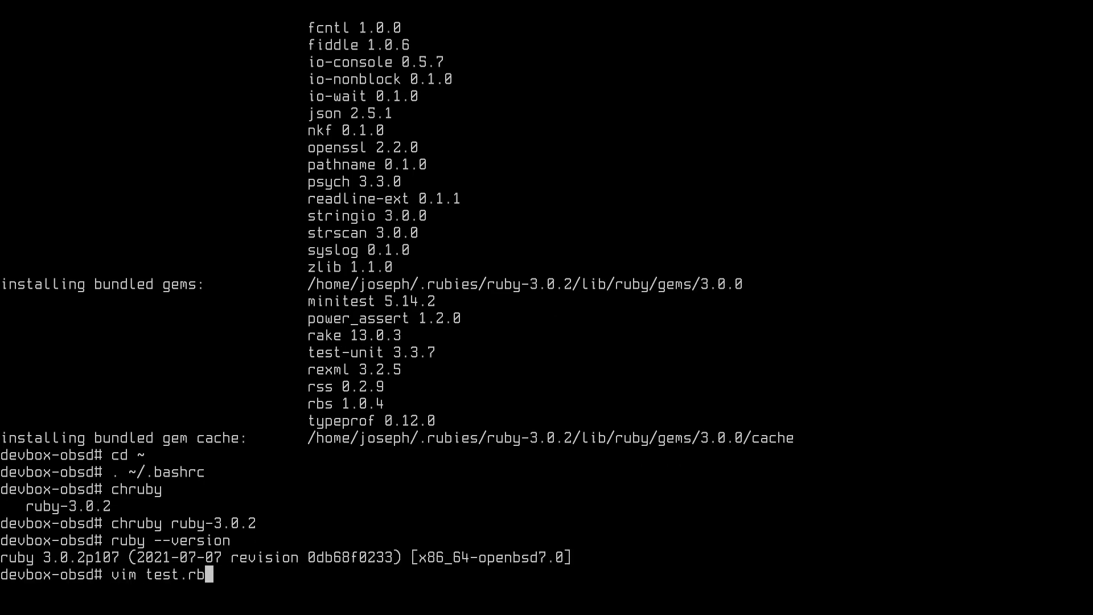
- Write p "Hello, world" into test.rb and save it with :wq
text(p "Hello, world)
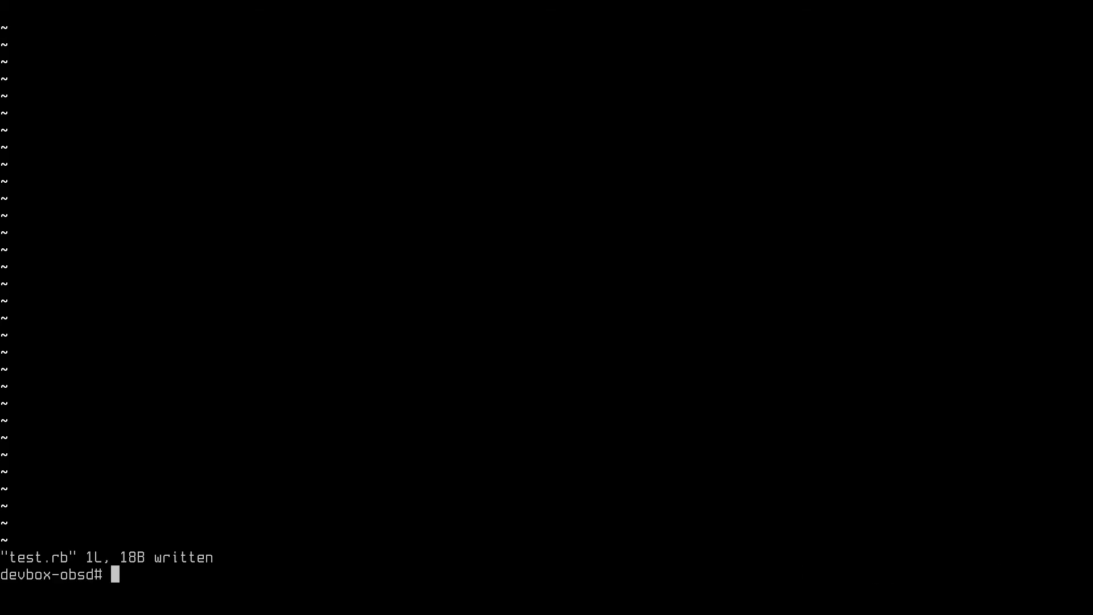
text(ruby)
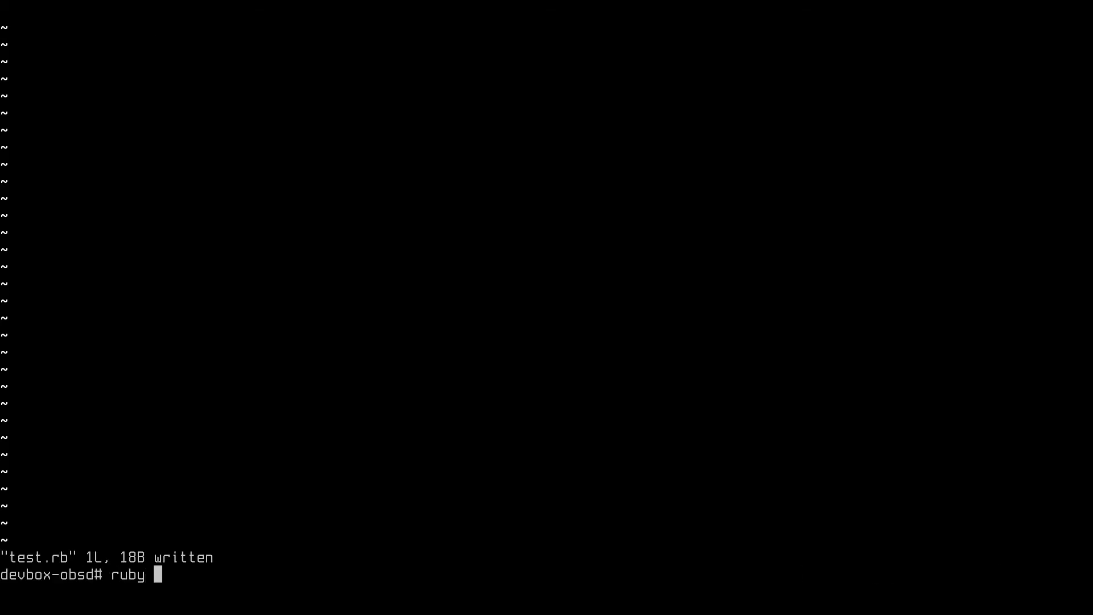